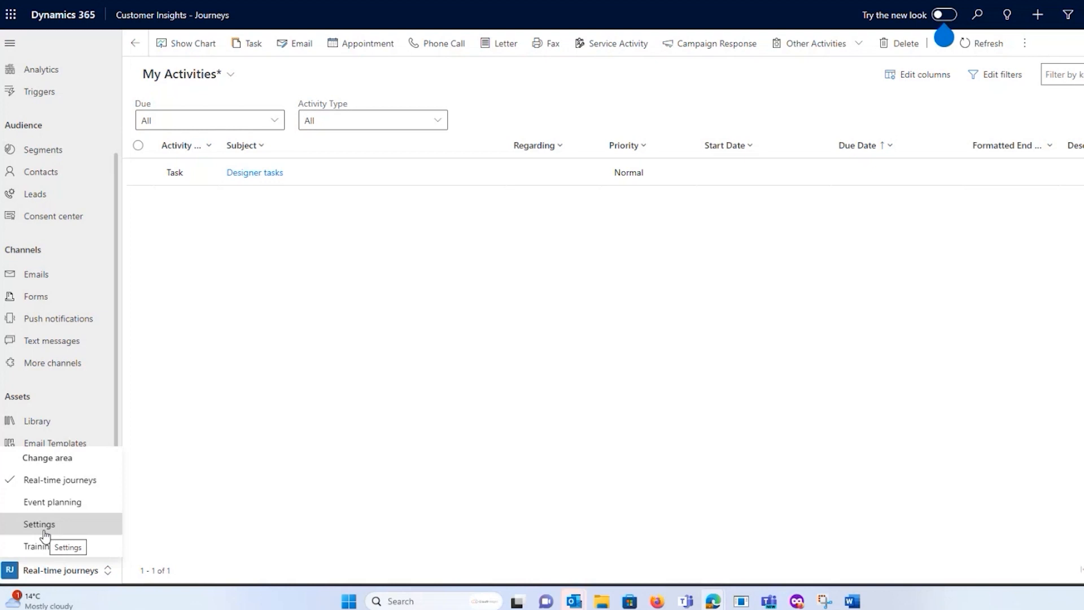
Switch from Real-time journeys to the Settings area via the area switcher.
right_click(43, 533)
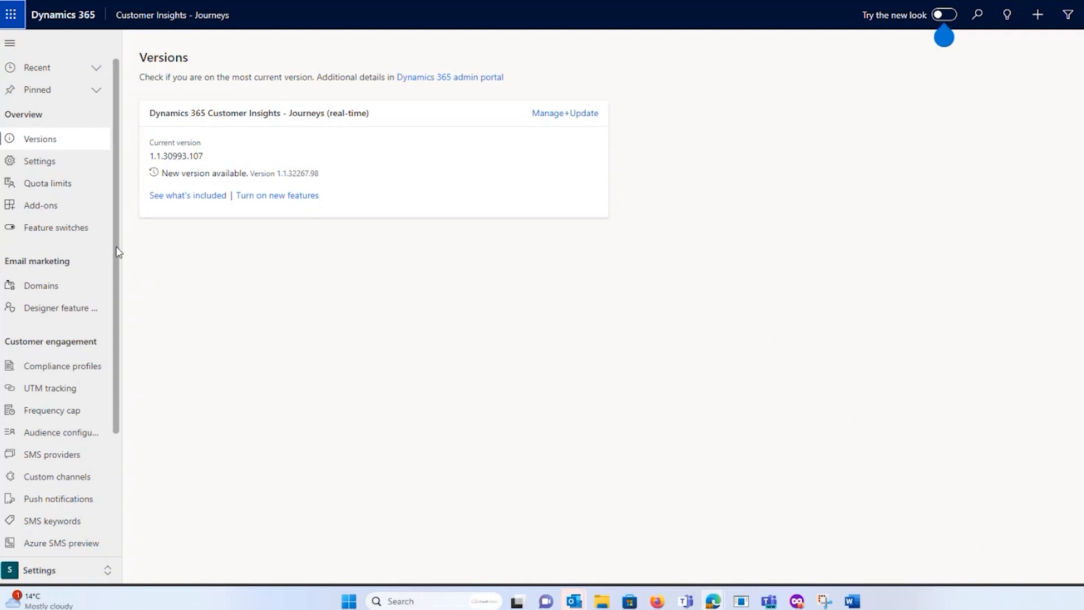
mouse_move(41, 286)
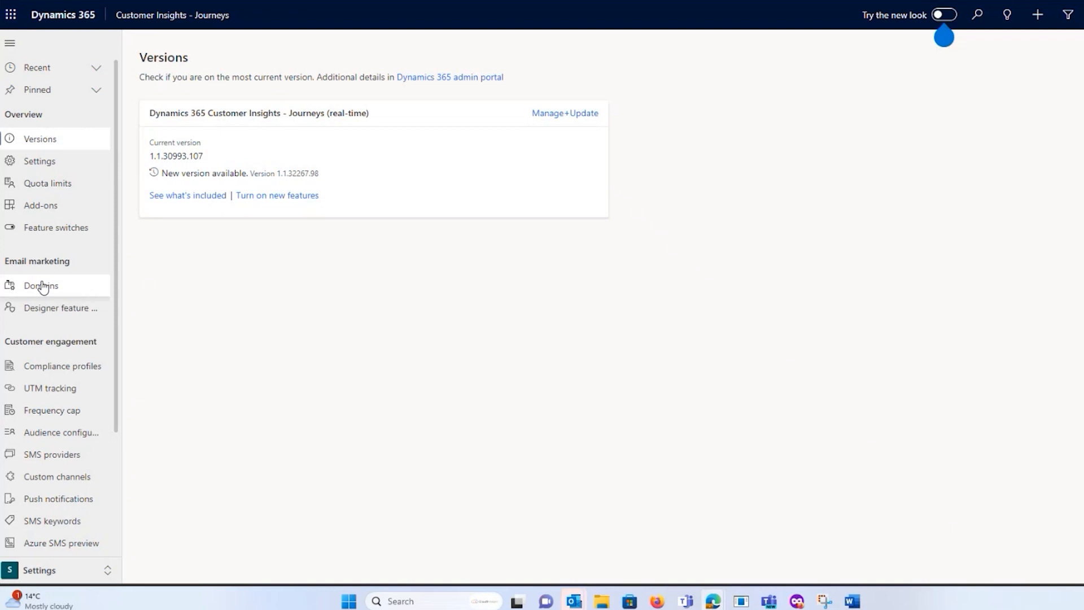
Show the Domains list under Email marketing with its confirmed active sending domain.
left_click(41, 286)
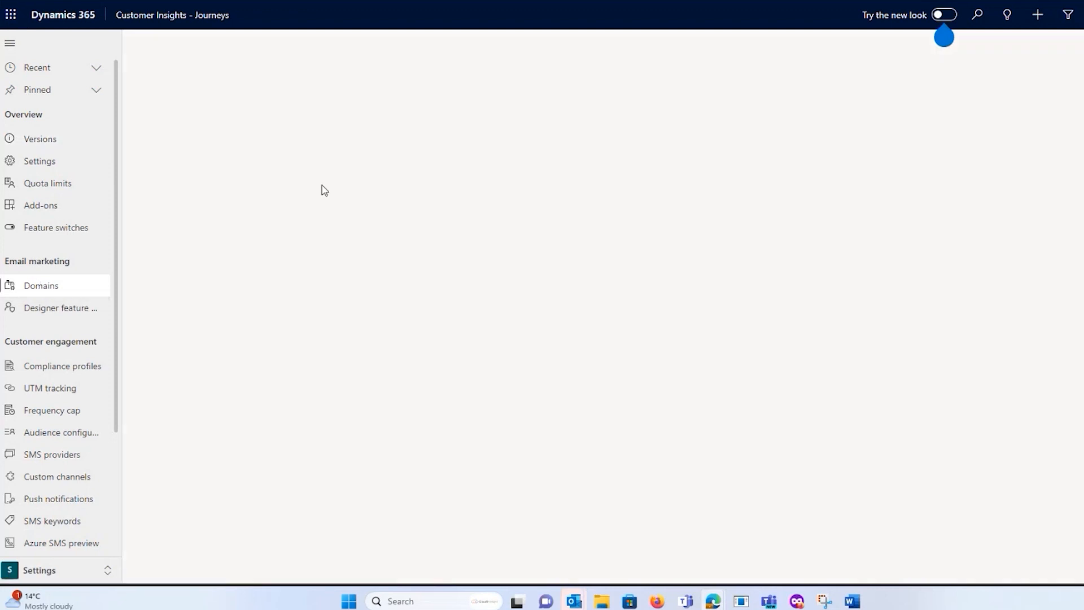
left_click(41, 285)
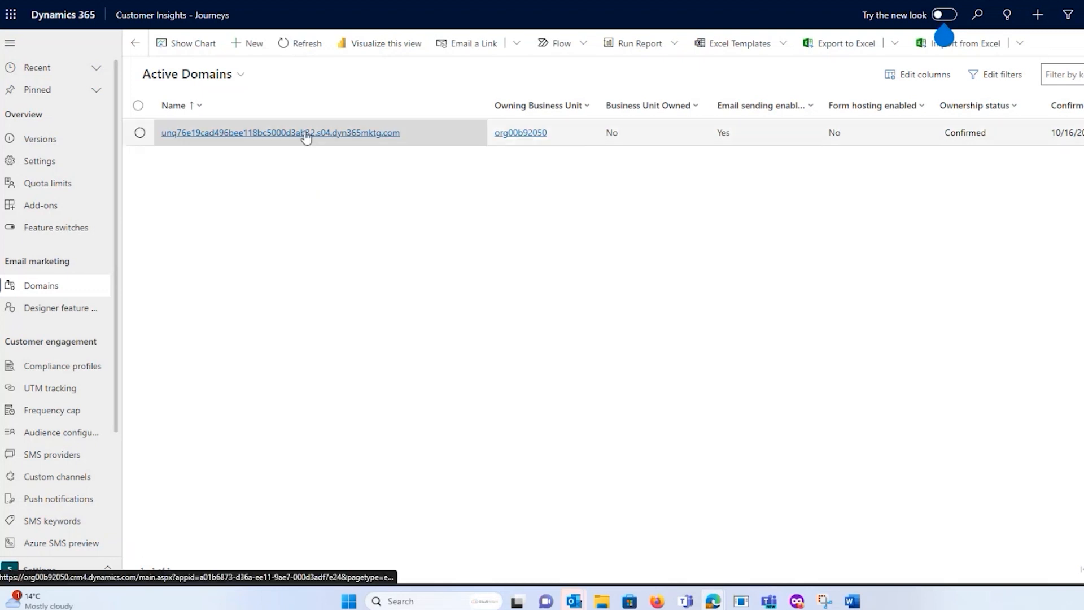
View the domain record with confirmed ownership and both CNAME records verified.
left_click(305, 134)
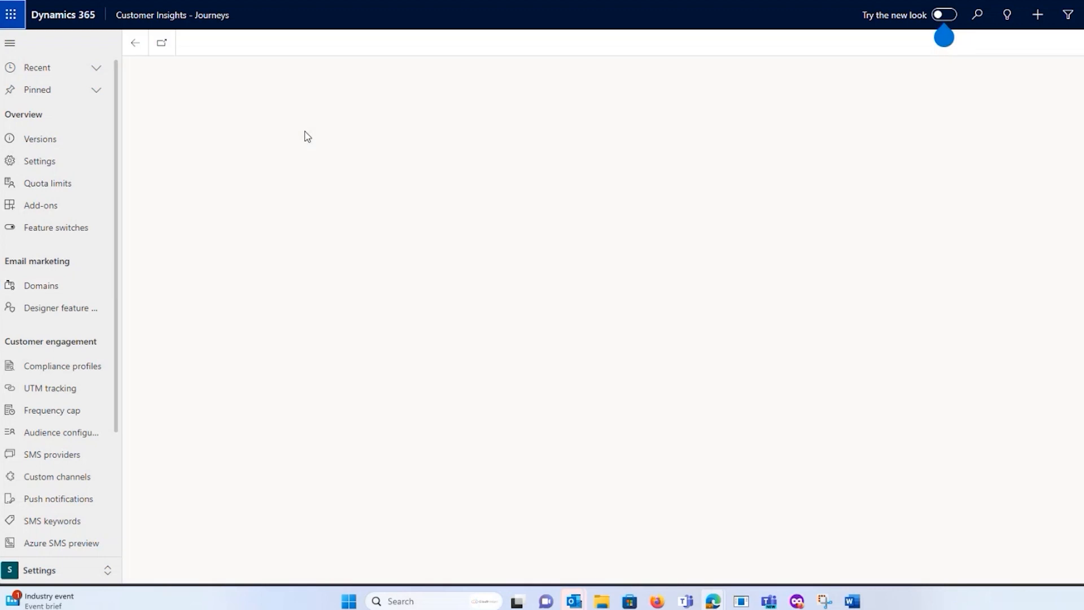
left_click(41, 284)
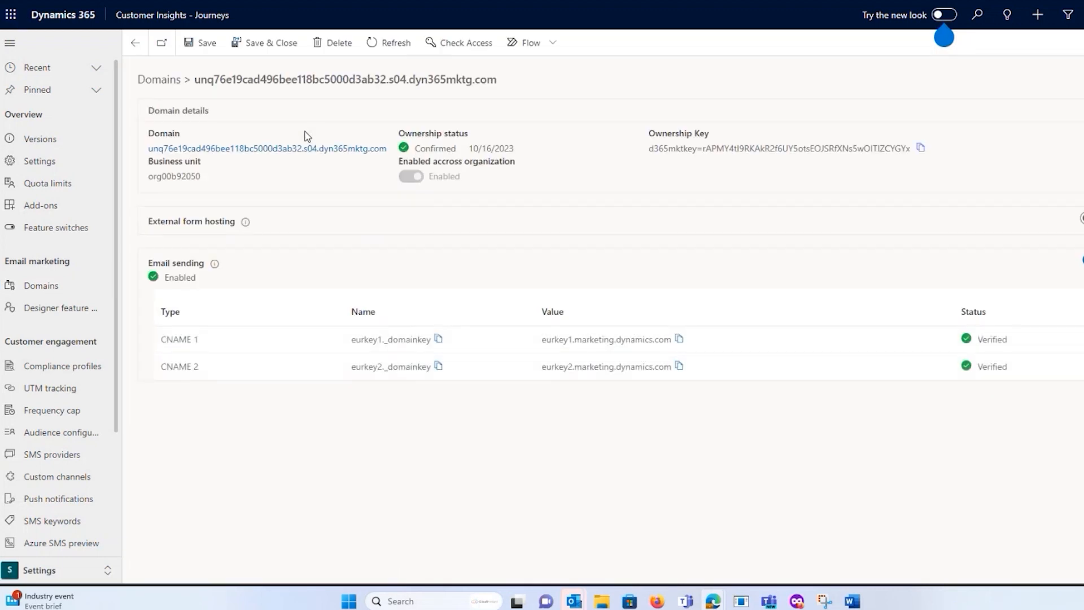